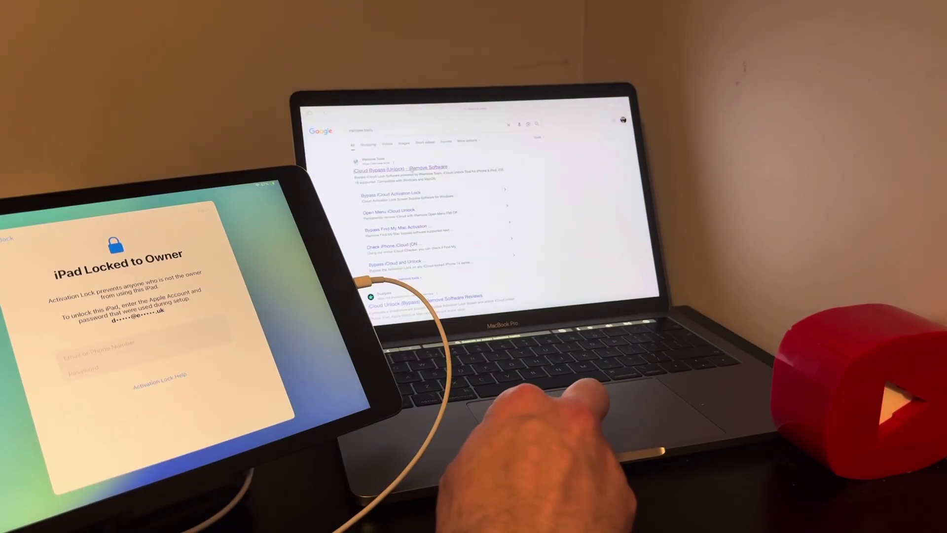
Open the iRemove Tools iCloud Bypass result from Google and scroll down the homepage
click(402, 166)
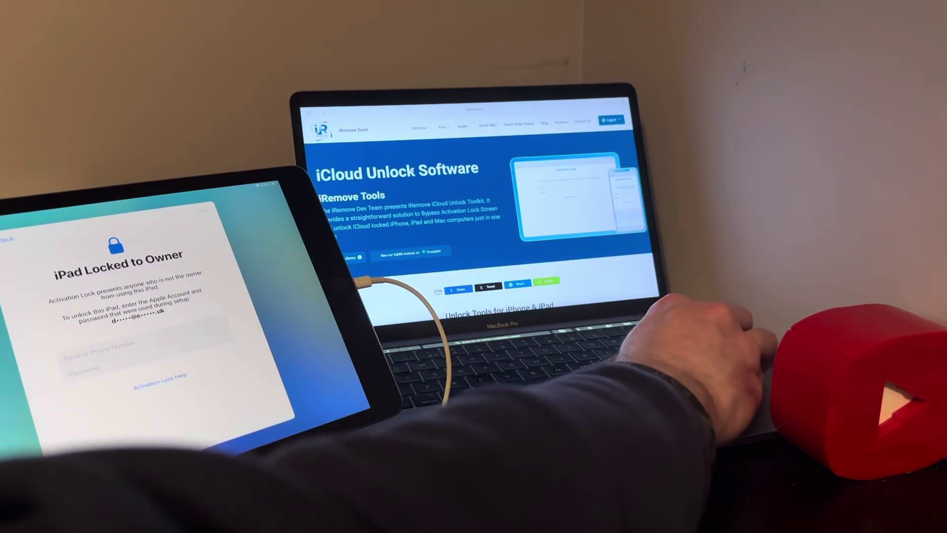
scroll(down, 3)
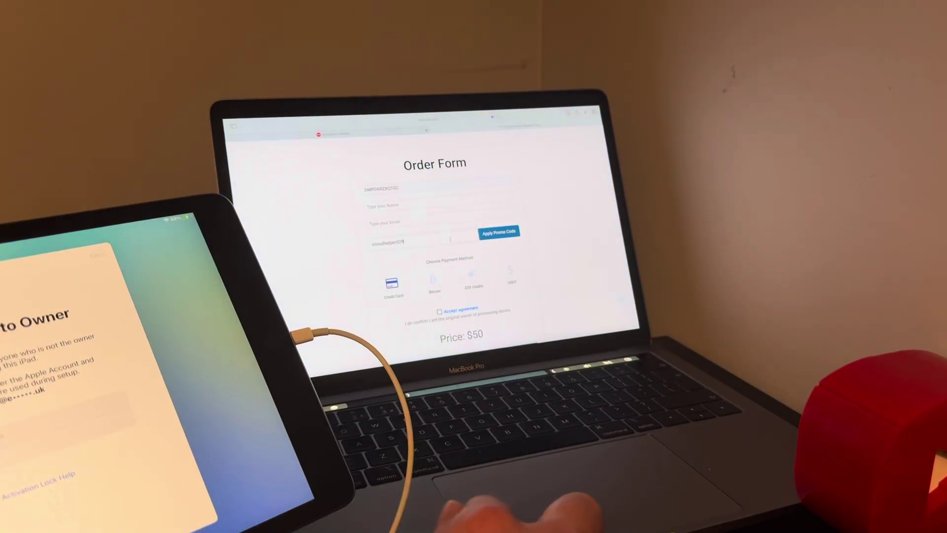
Open the $50 order form for unlocking this iPad
click(498, 232)
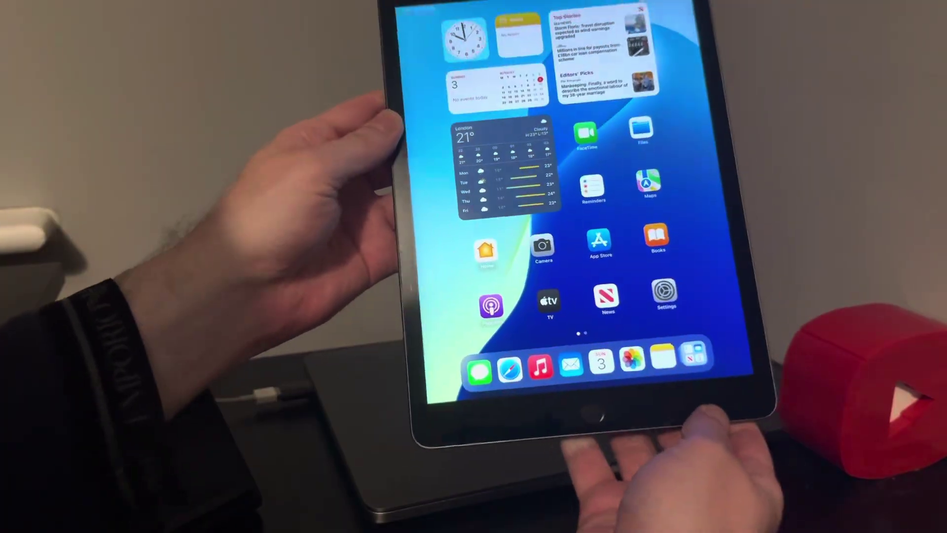
Swipe to the second home screen page showing Clock, Weather, Find My and Health
scroll(left, 3)
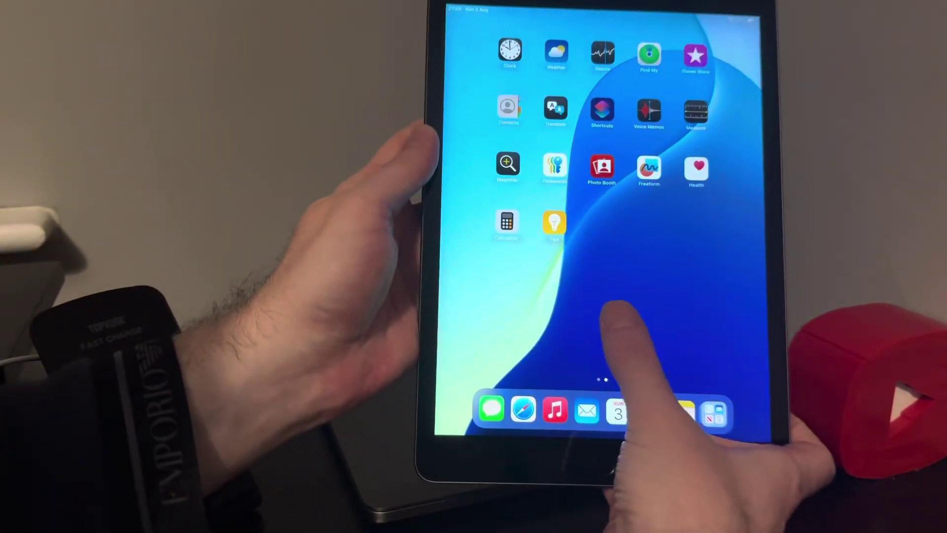